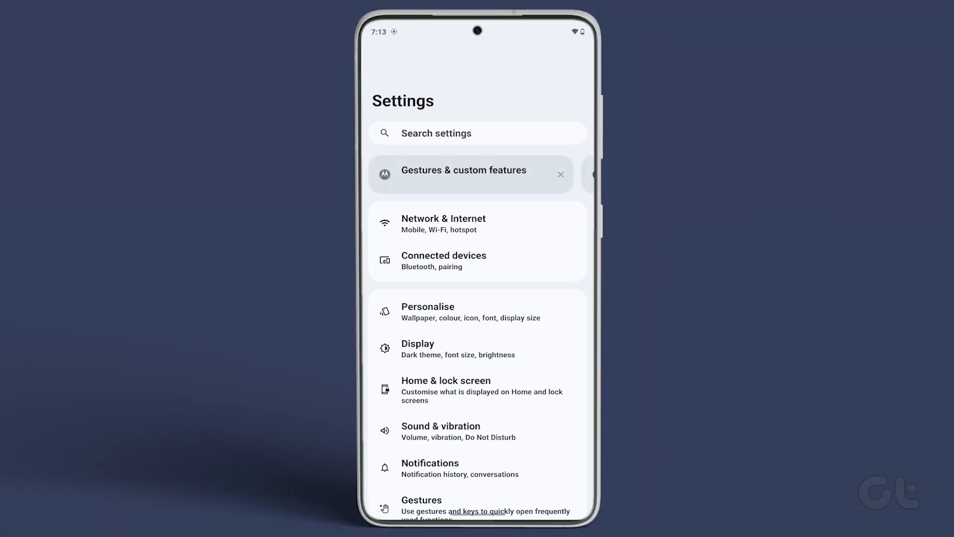
# Go through System to the Developer options page, with developer options switched on
pyautogui.scroll(-3)
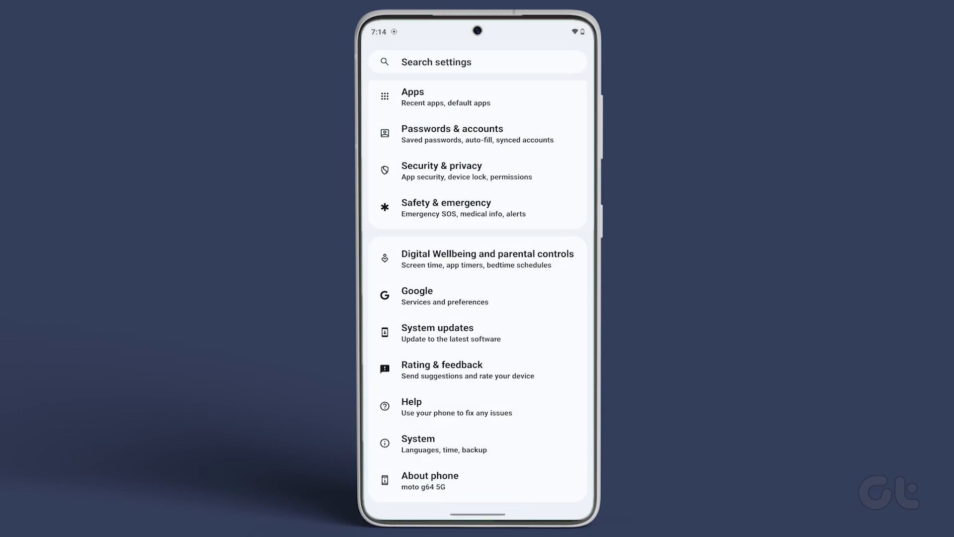
pyautogui.click(479, 444)
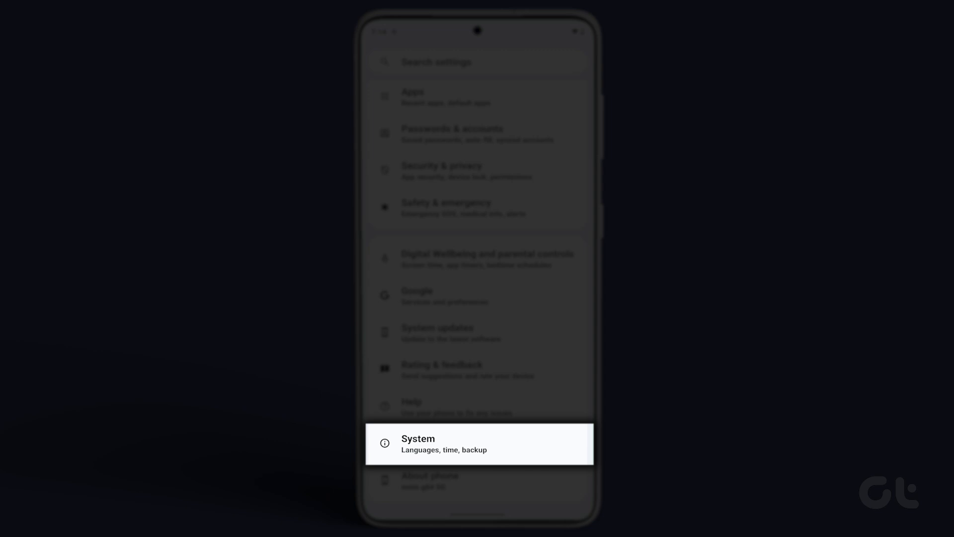
pyautogui.click(478, 444)
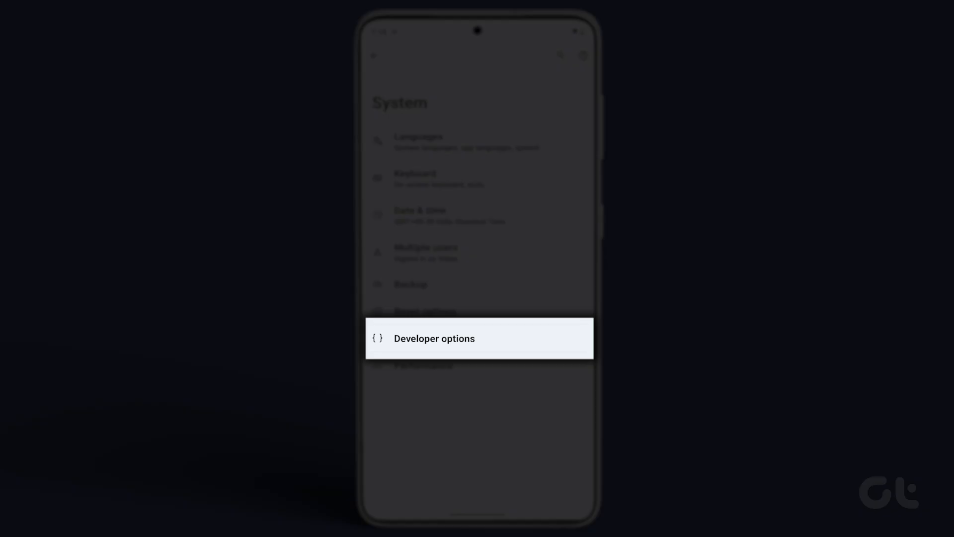
pyautogui.click(434, 339)
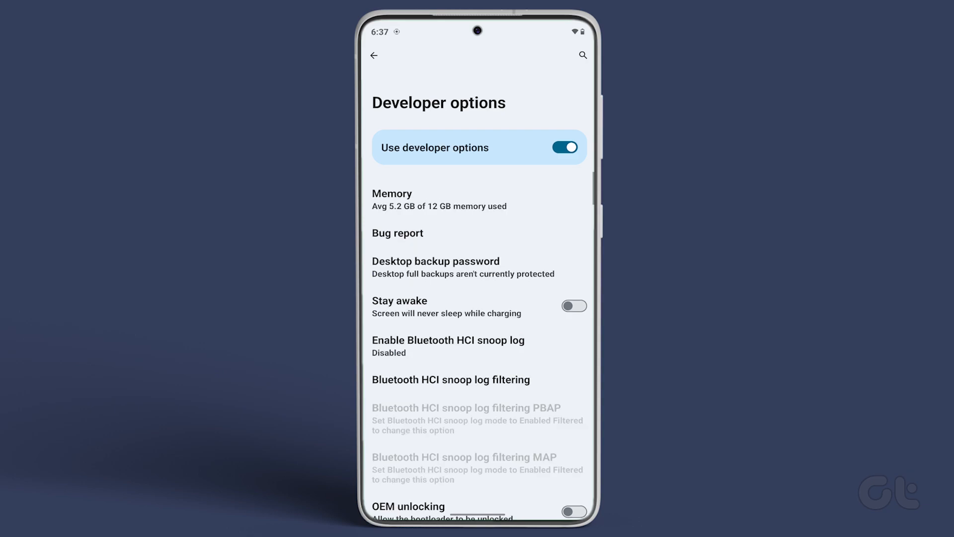
# Scroll down the Developer options list and switch on Show refresh rate
pyautogui.scroll(-3)
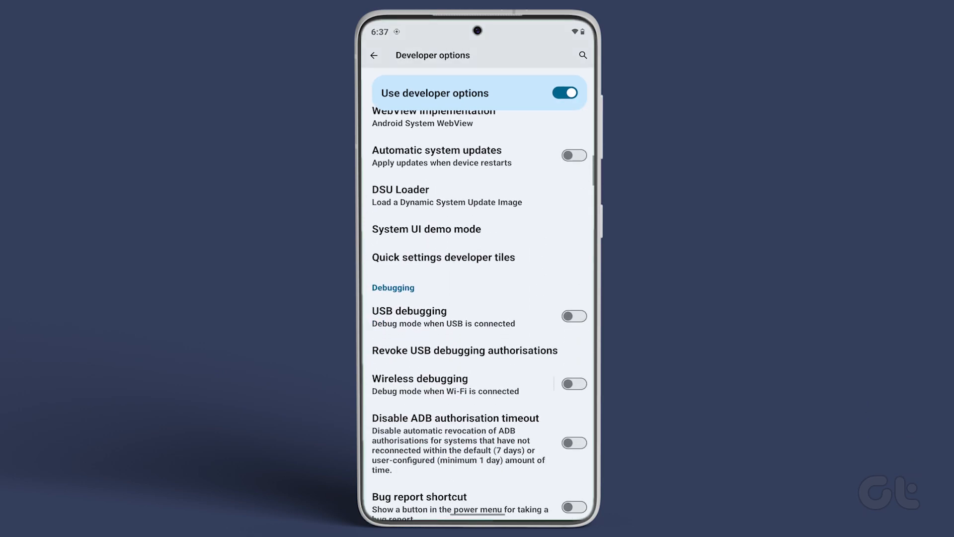
pyautogui.scroll(-3)
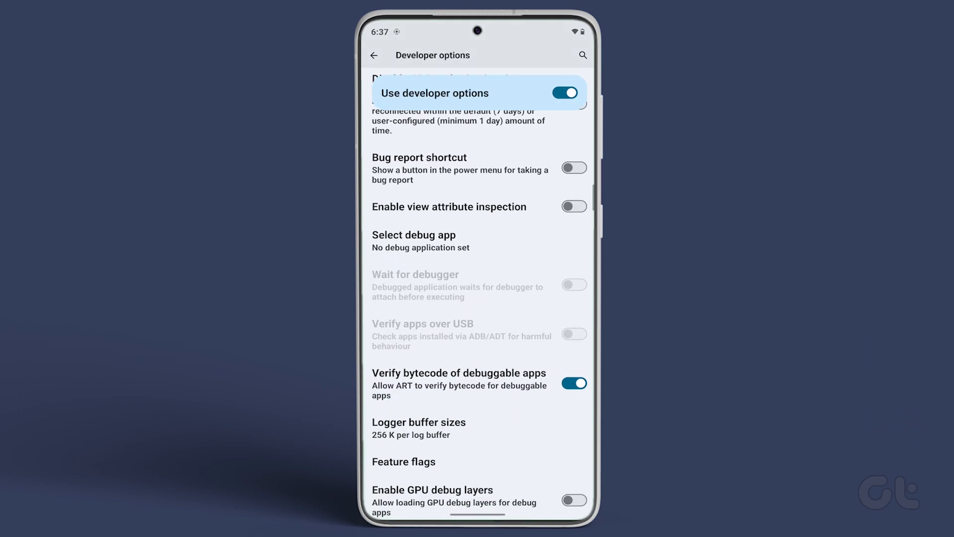
pyautogui.scroll(-3)
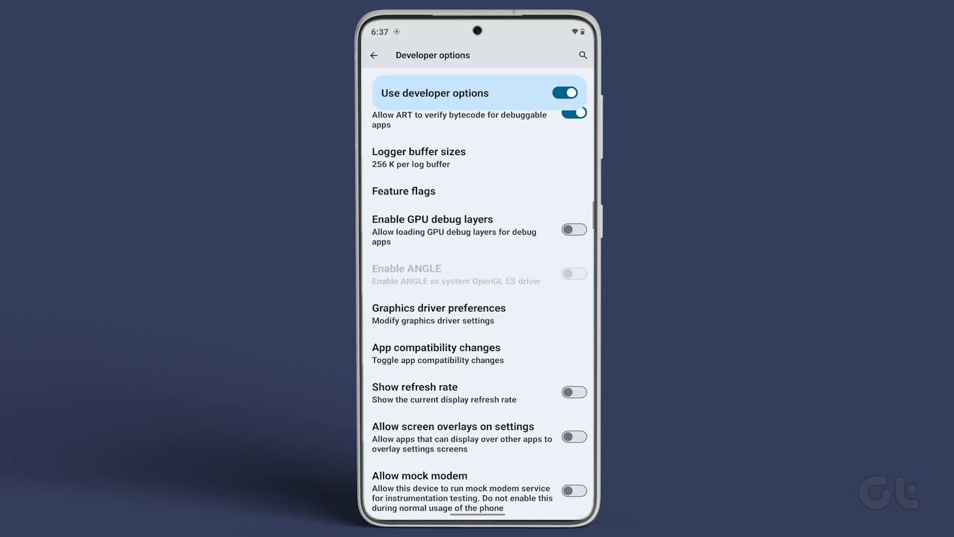
pyautogui.click(573, 392)
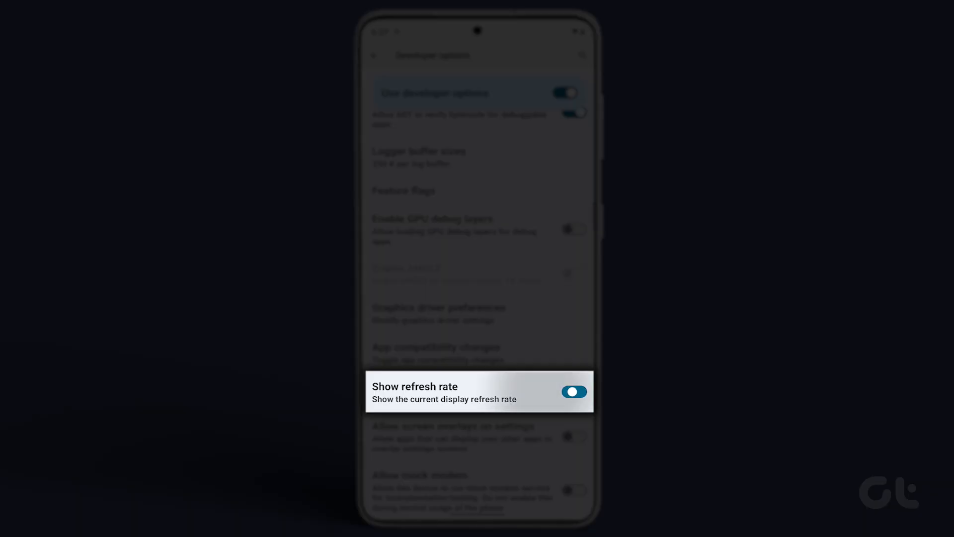